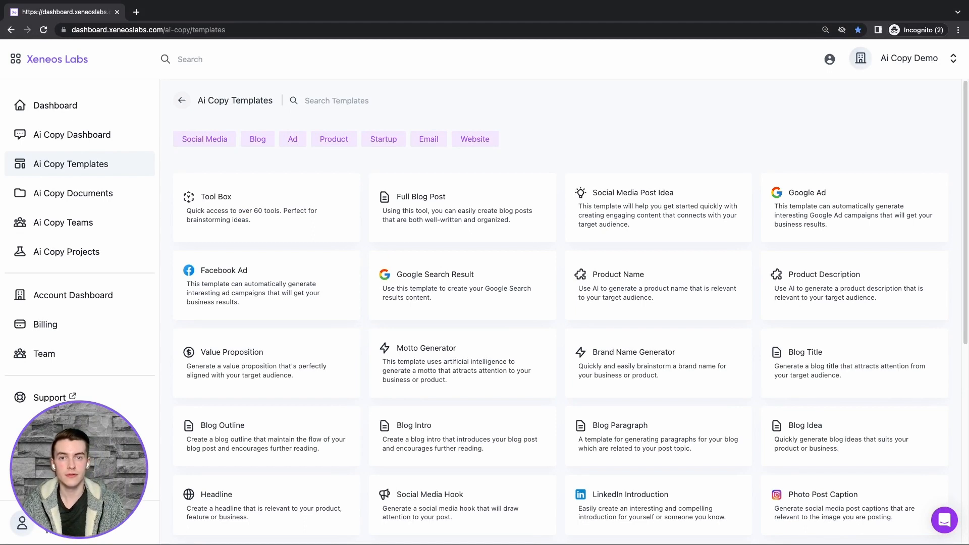
Step: Start a new document from the Photo Post Caption template in Demo Project / Demo Team
{"action": "type", "text": "Ph"}
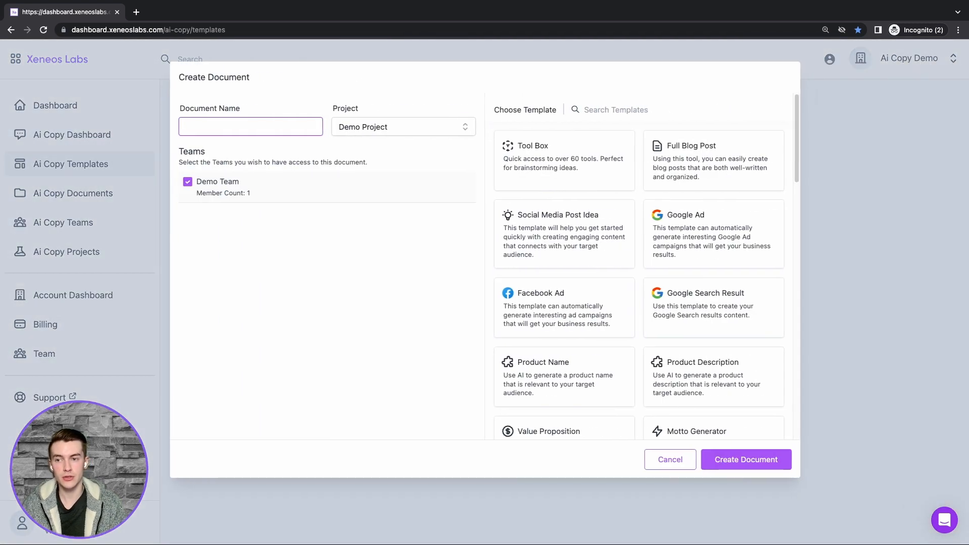
Step: Name the document 'Photo Post Caption Demo' and create it into the caption editor
{"action": "type", "text": "Photo P"}
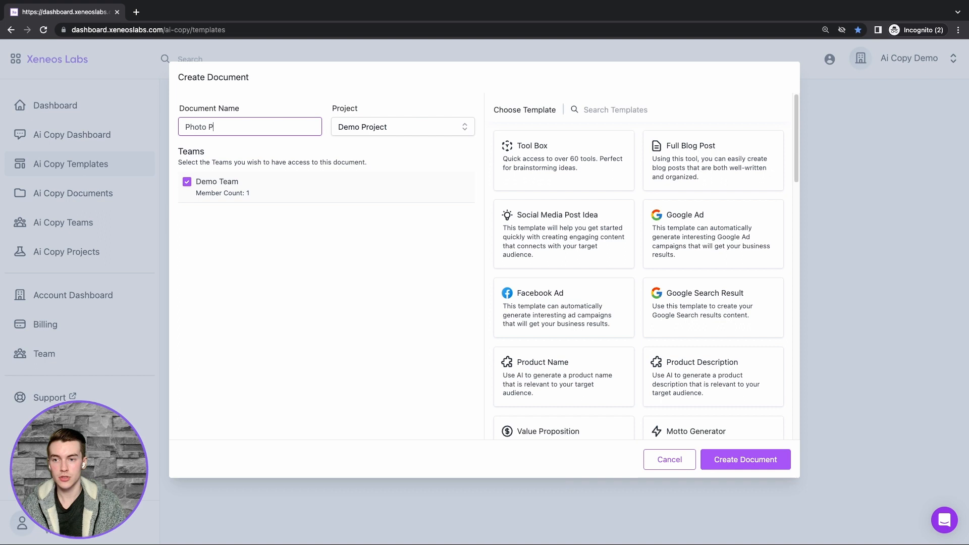
{"action": "type", "text": "ost Capti"}
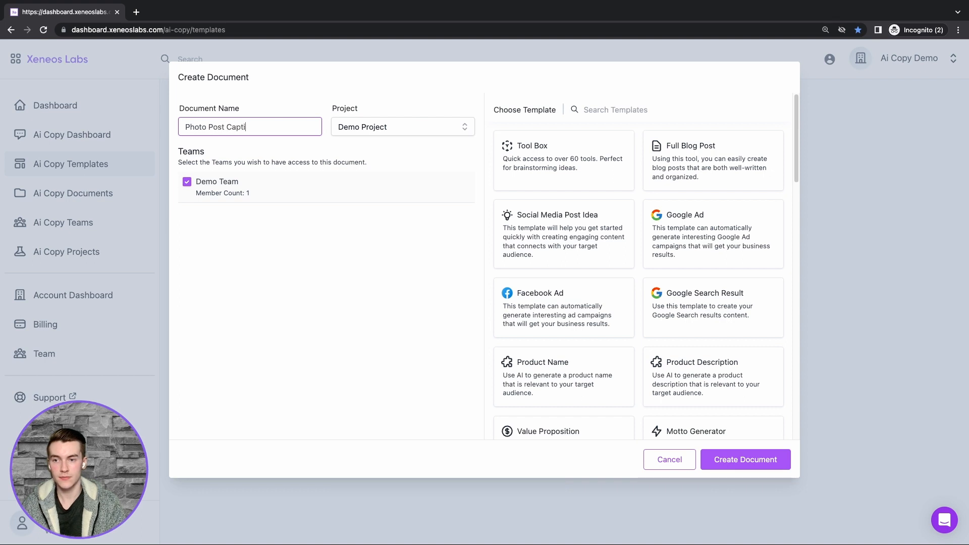
{"action": "type", "text": "on Demo"}
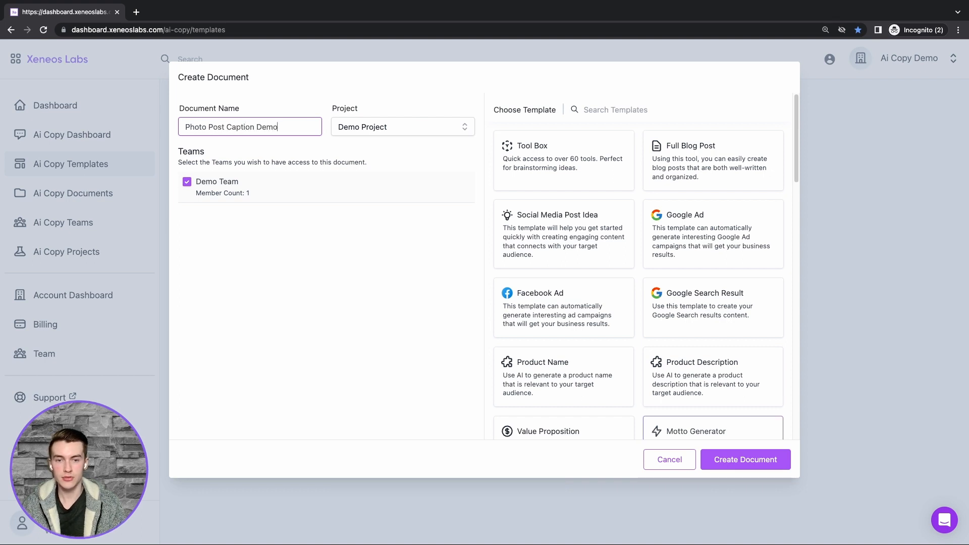
{"action": "left_click", "coordinate": [744, 459]}
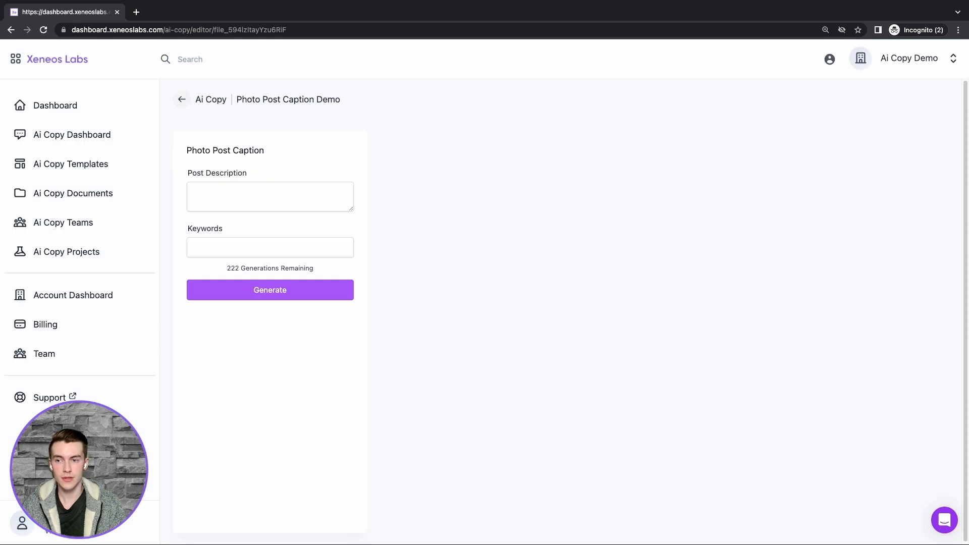
Step: Describe the post as 'meatball in space.' with keywords Meatball, Space, Flying, and generate captions
{"action": "left_click", "coordinate": [270, 196]}
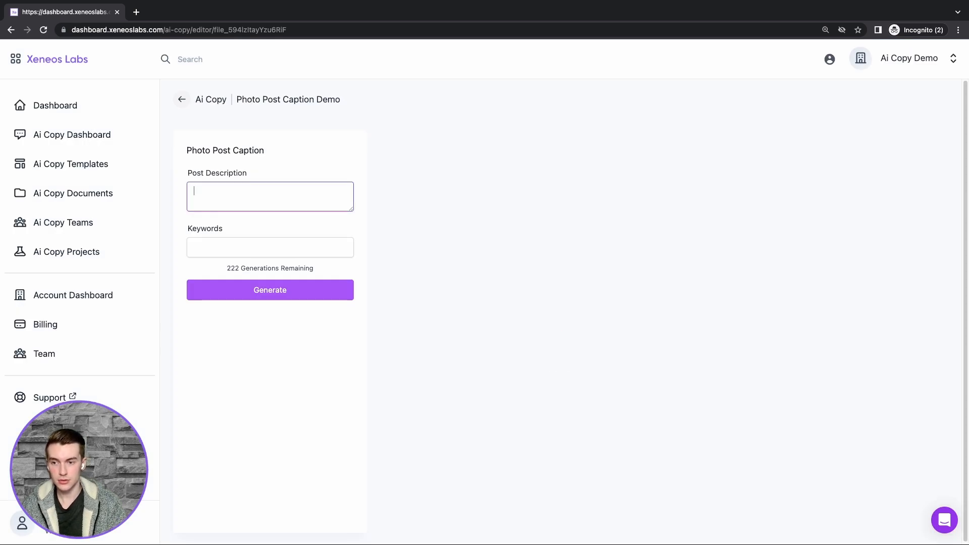
{"action": "type", "text": "meatball in"}
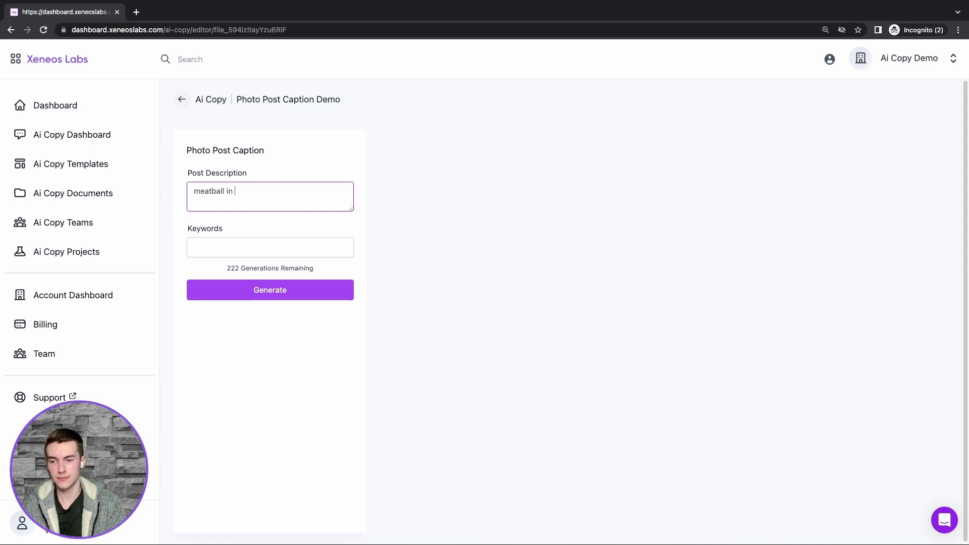
{"action": "type", "text": "space."}
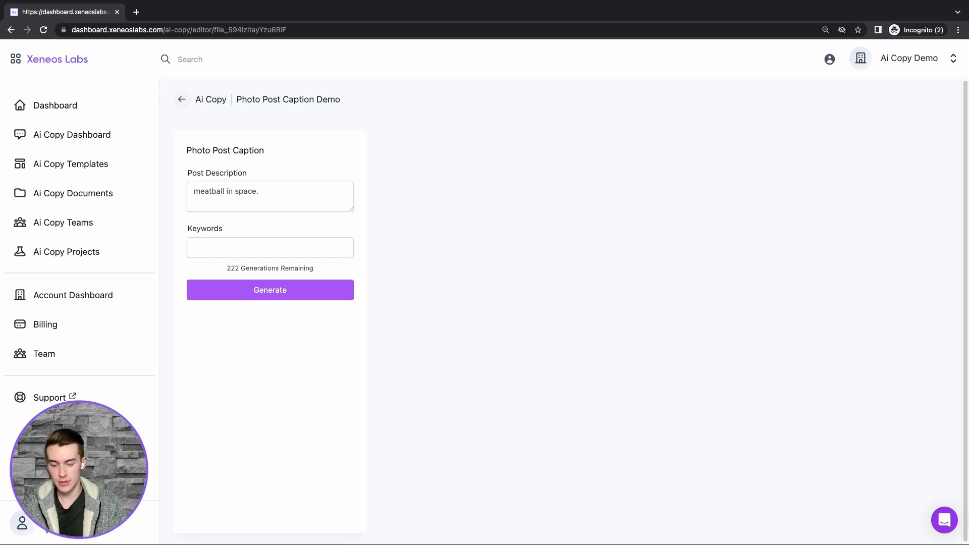
{"action": "type", "text": "Meatball"}
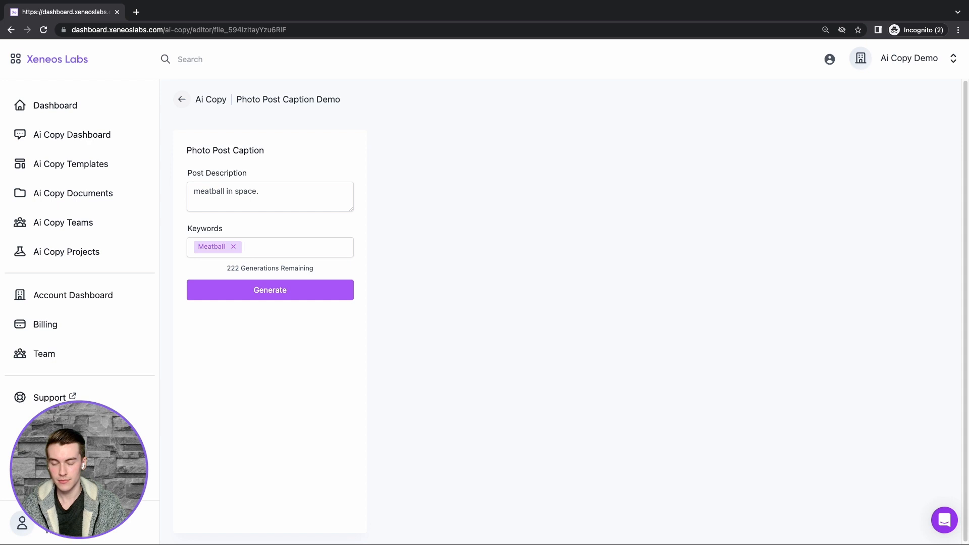
{"action": "type", "text": "Sod"}
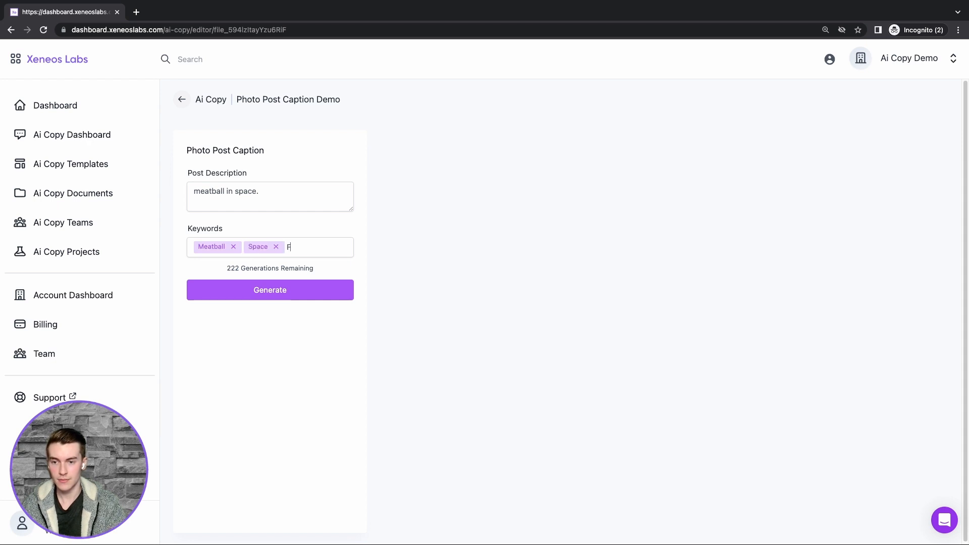
{"action": "key", "text": "Return"}
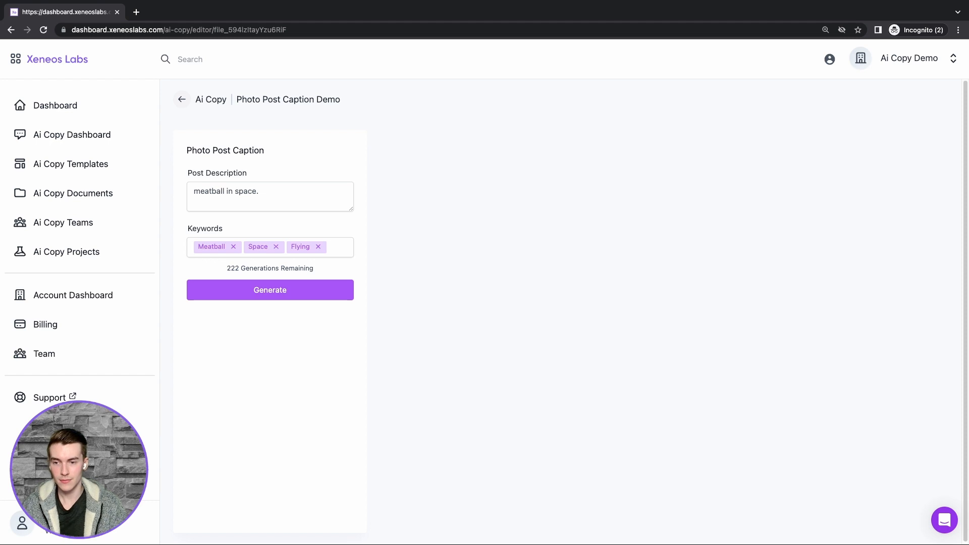
{"action": "left_click", "coordinate": [270, 289]}
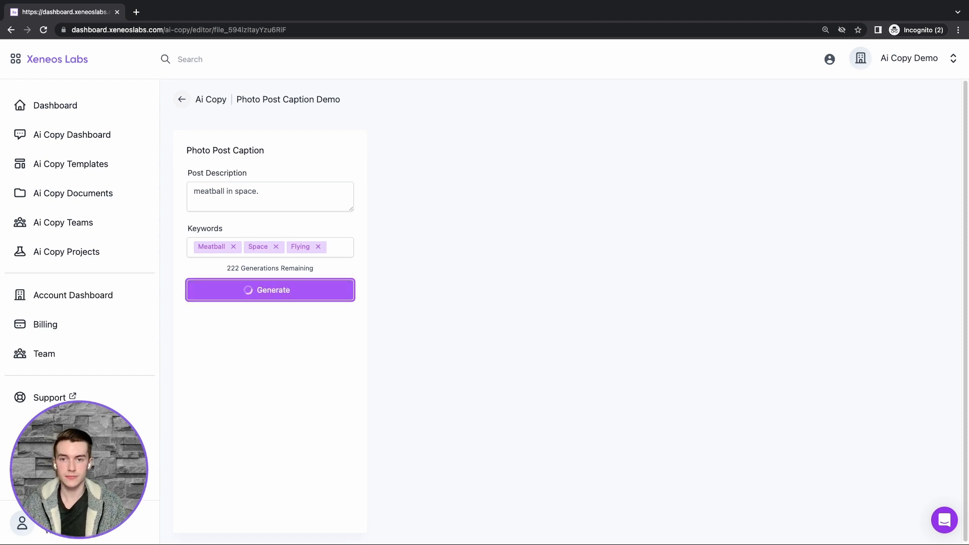
Step: Save the generated meatball's journey caption
{"action": "left_click", "coordinate": [270, 290]}
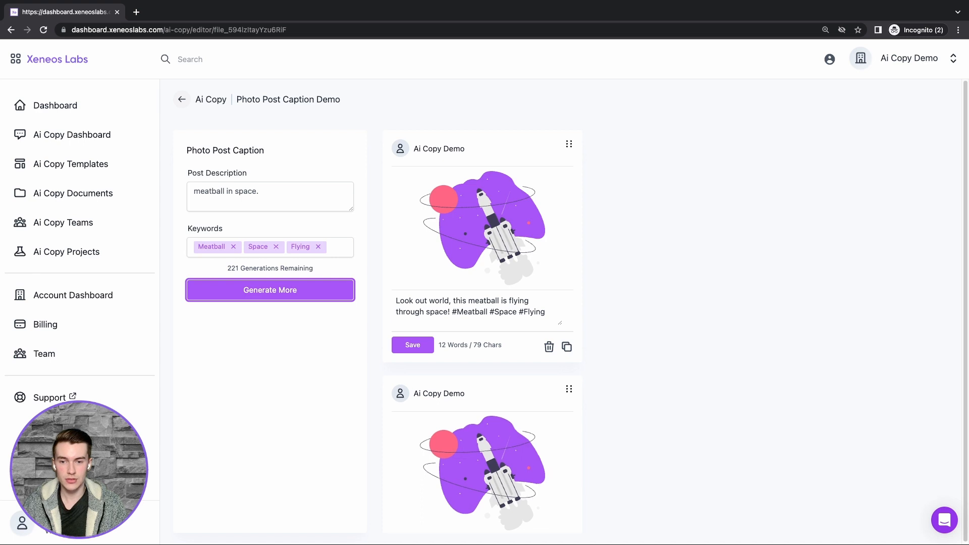
{"action": "scroll", "scroll_direction": "down", "scroll_amount": 3}
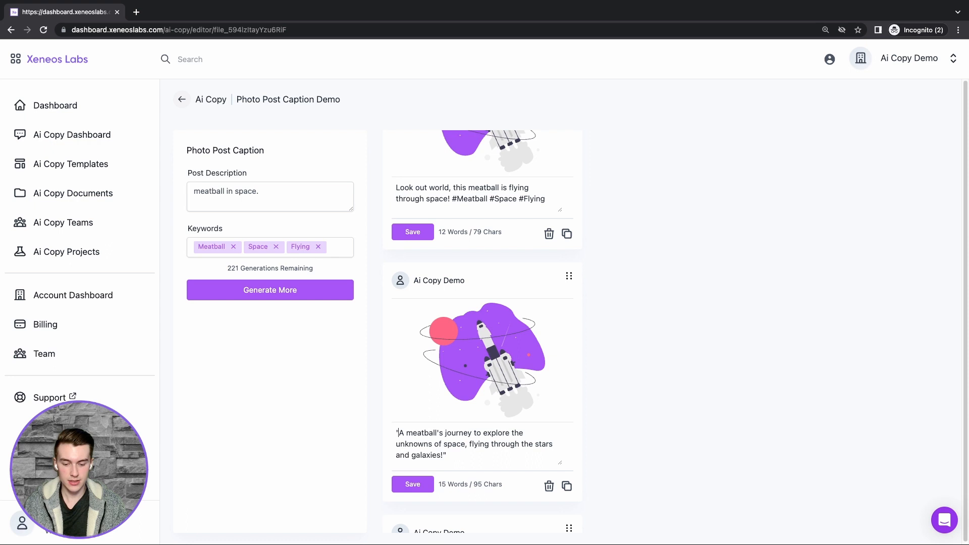
{"action": "left_click", "coordinate": [412, 484]}
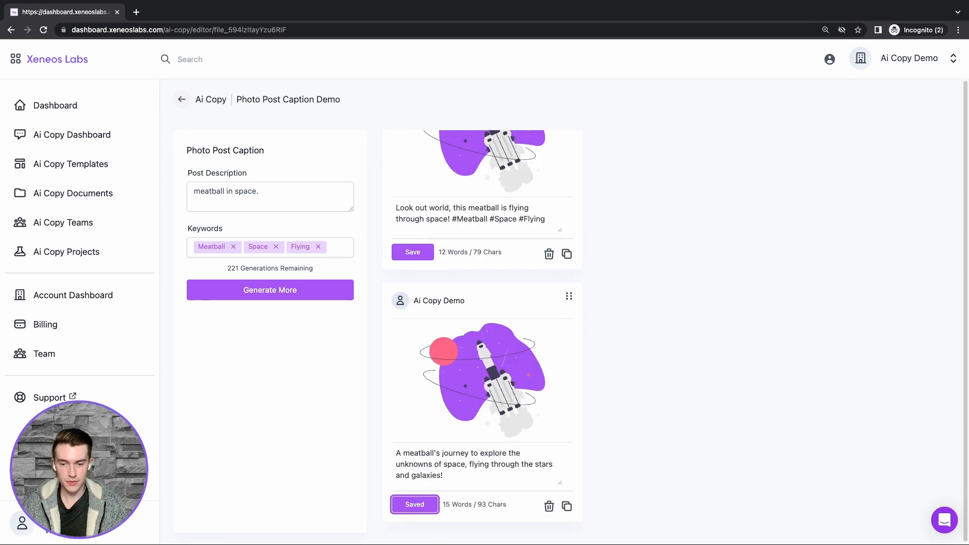
Step: Move the 'Who said meatballs can't fly?' caption to the top and generate more captions
{"action": "scroll", "scroll_direction": "down", "scroll_amount": 3}
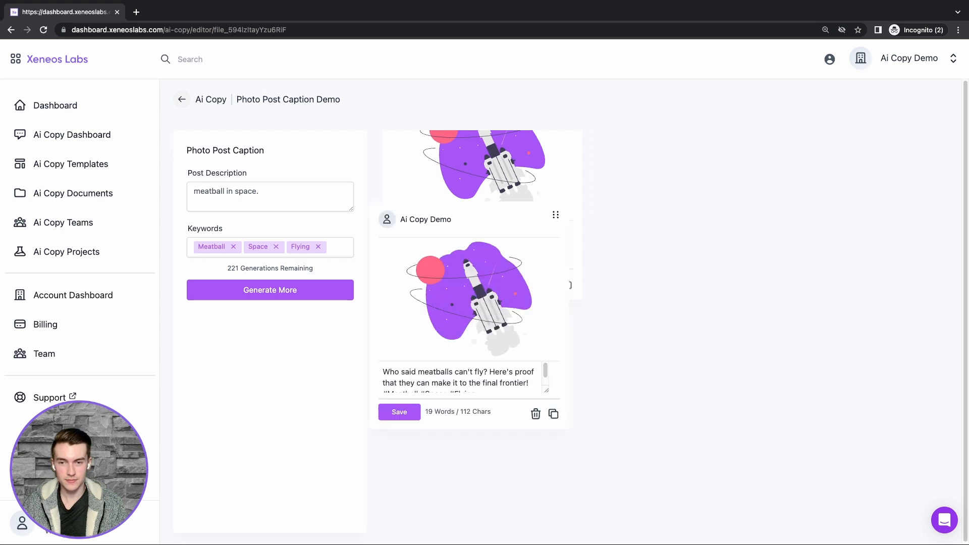
{"action": "scroll", "scroll_direction": "up", "scroll_amount": 3}
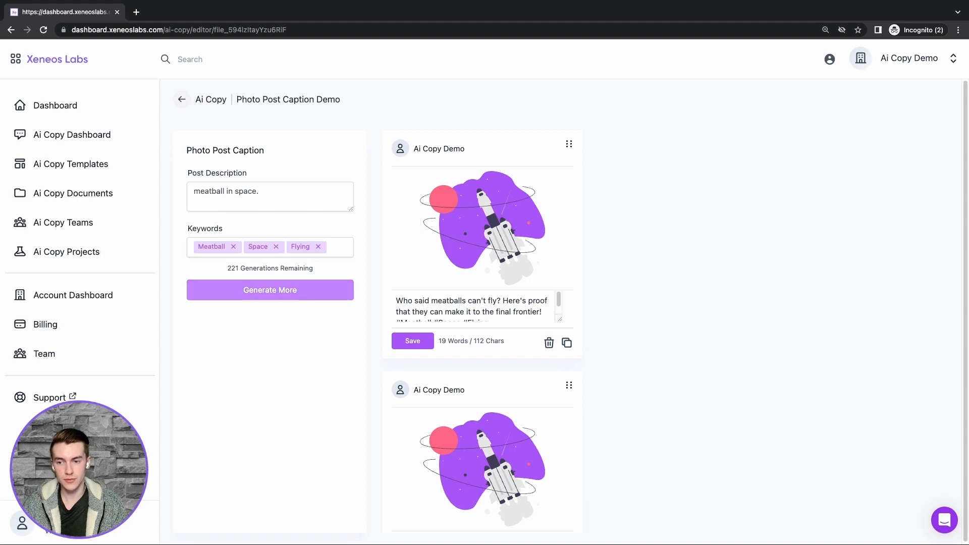
{"action": "left_click", "coordinate": [269, 289]}
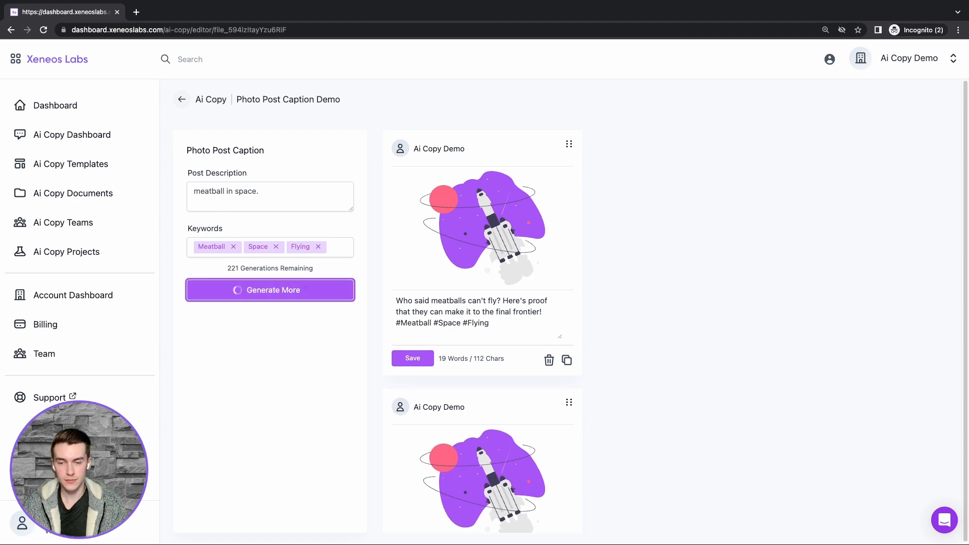
Step: Save the newly generated 'Meatballs are out of this world!' caption
{"action": "left_click", "coordinate": [269, 289]}
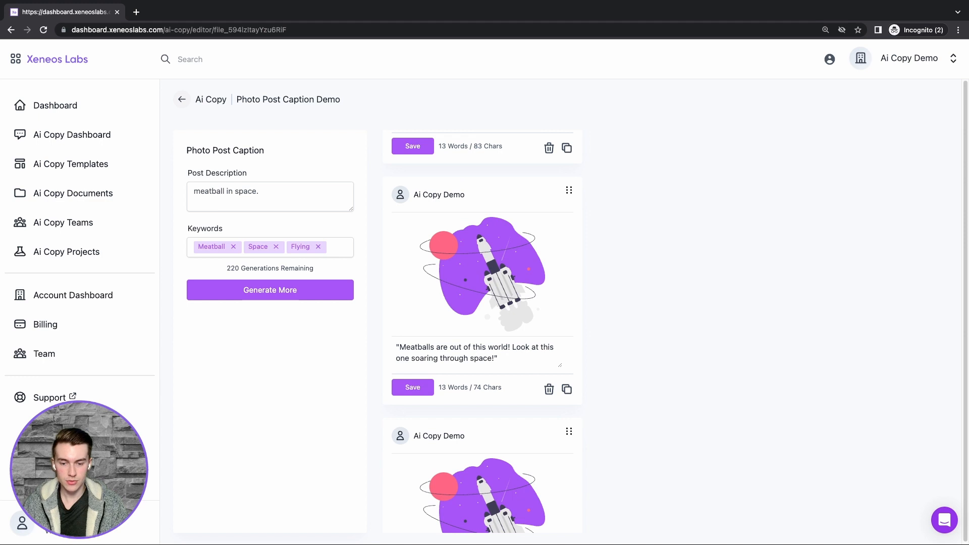
{"action": "left_click", "coordinate": [412, 387]}
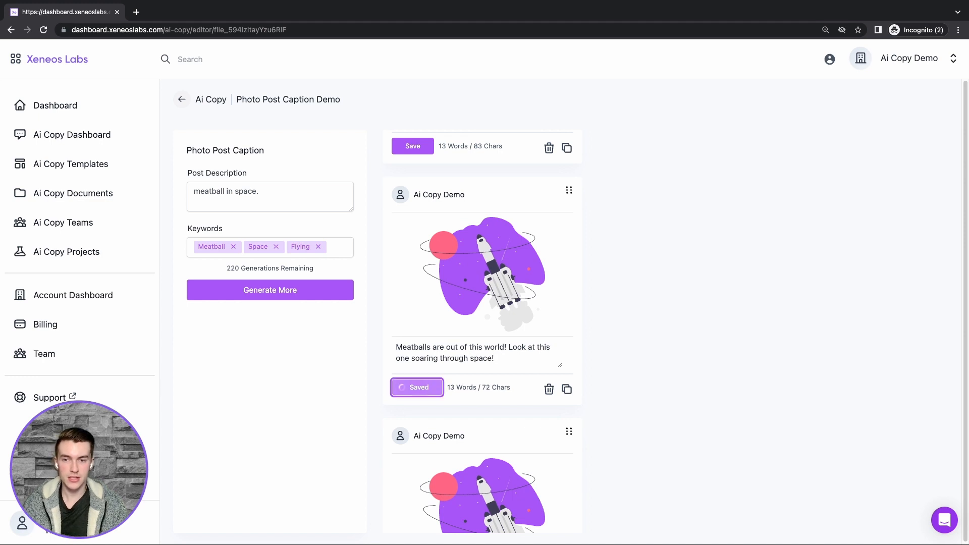